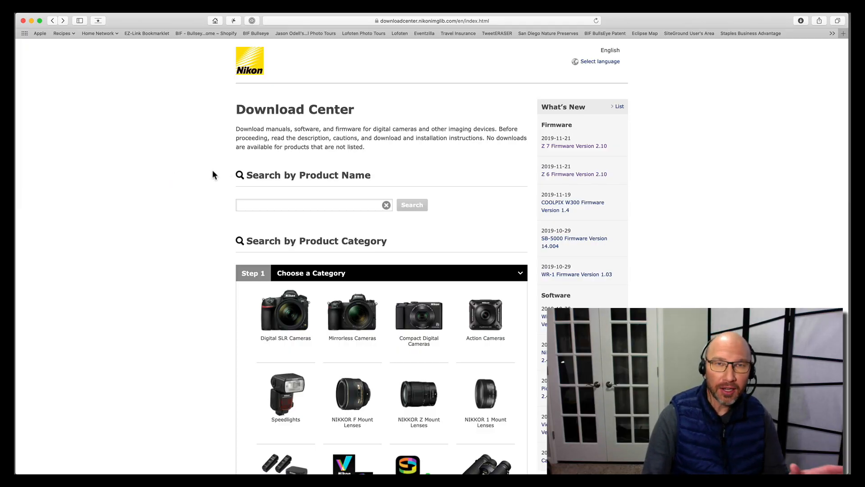
{"action": "mouse_move", "coordinate": [216, 127]}
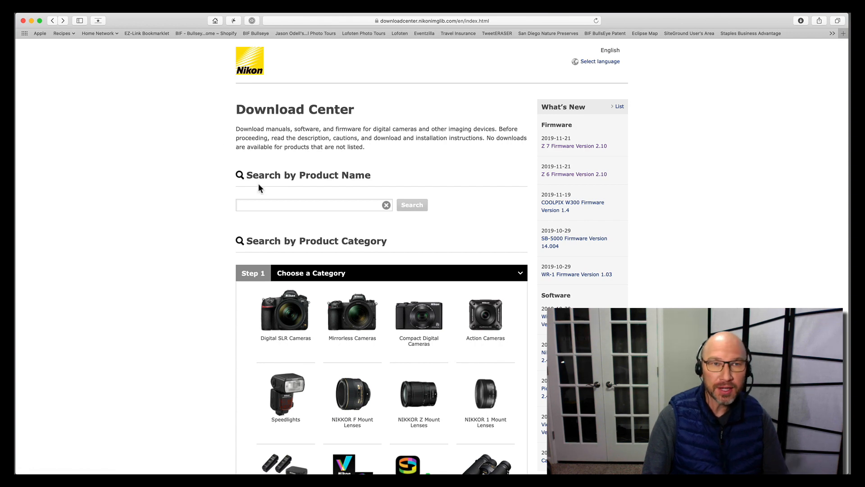
{"action": "mouse_move", "coordinate": [190, 249]}
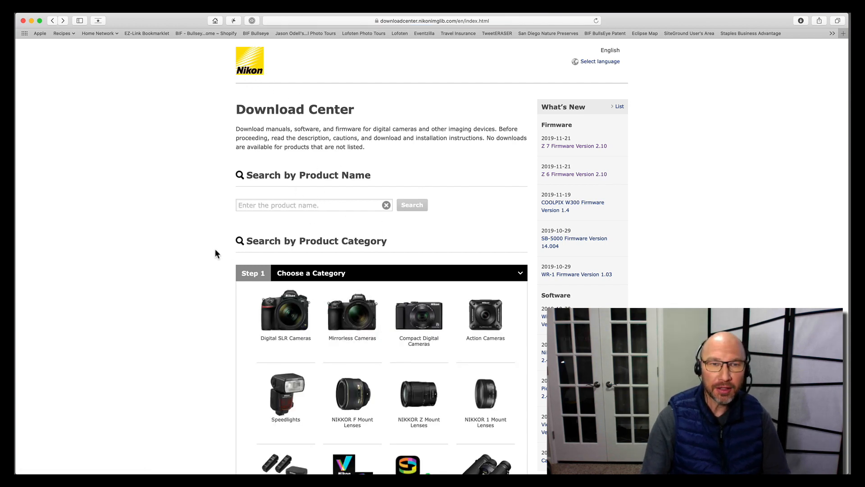
Narrow the Download Center to Mirrorless Cameras > Z Series and reach the Z 6 product page.
{"action": "scroll", "scroll_direction": "down", "scroll_amount": 3}
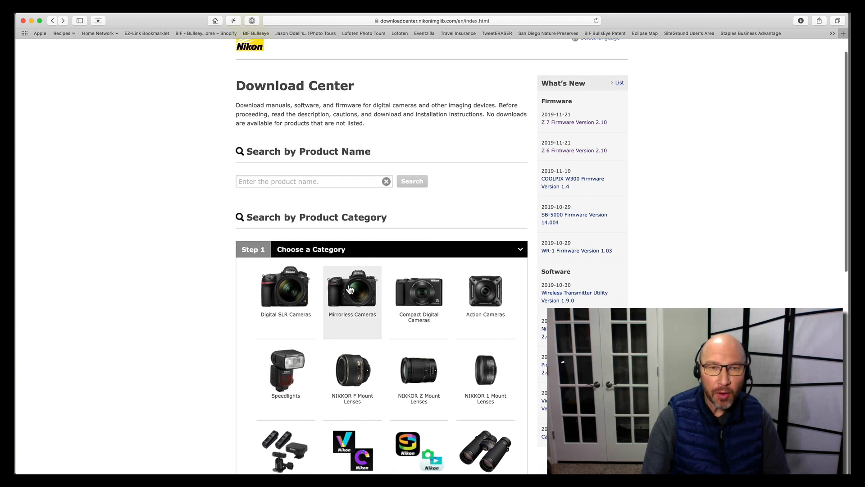
{"action": "left_click", "coordinate": [352, 289]}
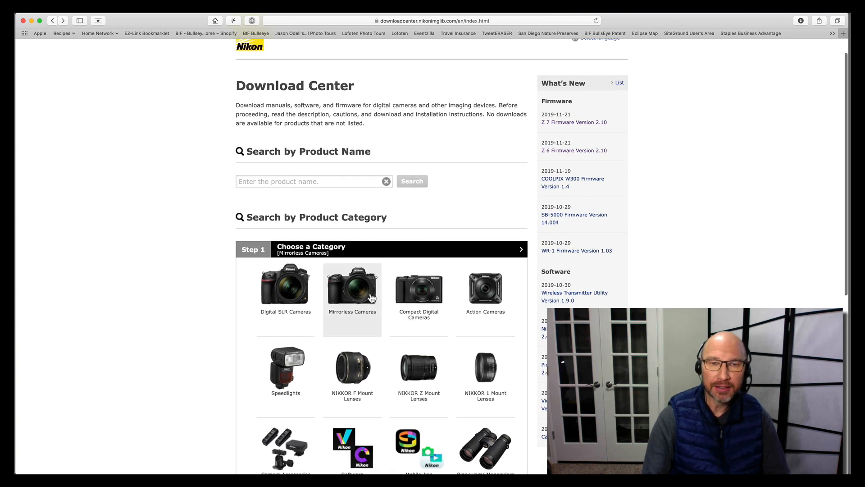
{"action": "left_click", "coordinate": [351, 286]}
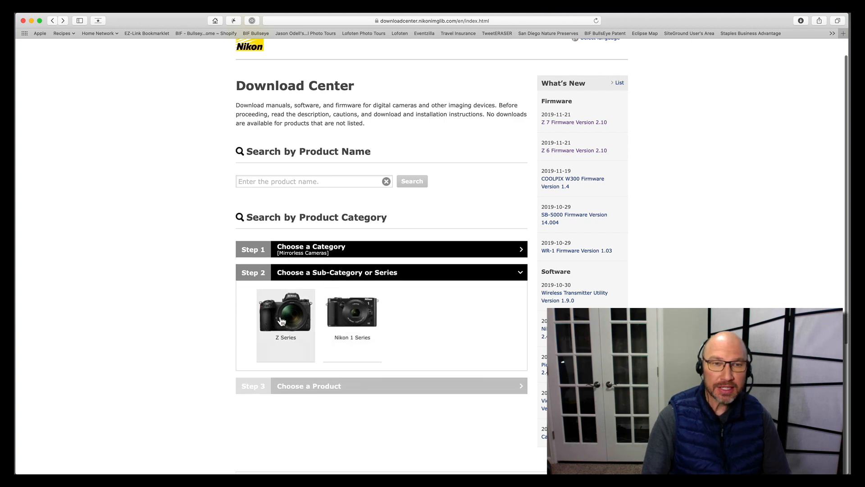
{"action": "left_click", "coordinate": [285, 320]}
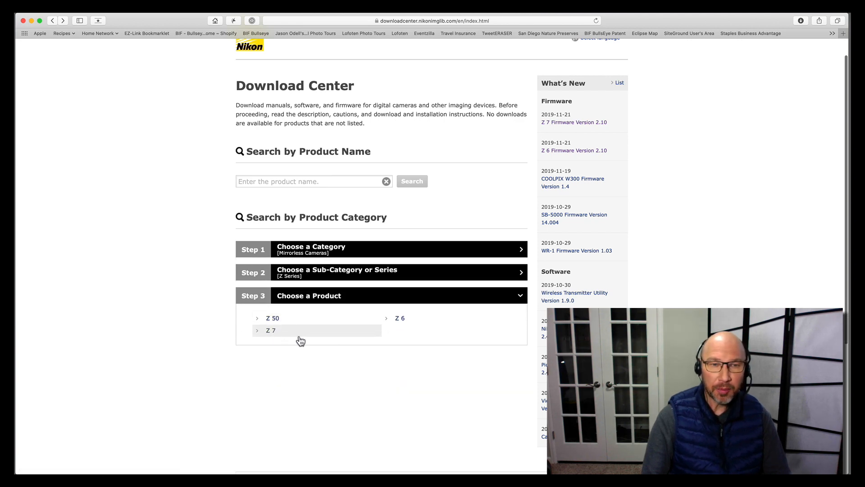
{"action": "left_click", "coordinate": [399, 319]}
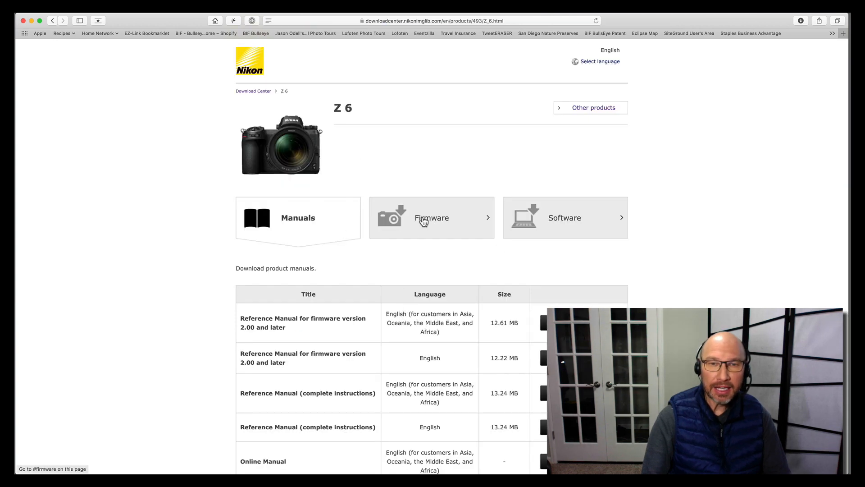
Show the Z 6 firmware list and go to the download page for C:Ver.2.10.
{"action": "left_click", "coordinate": [432, 217]}
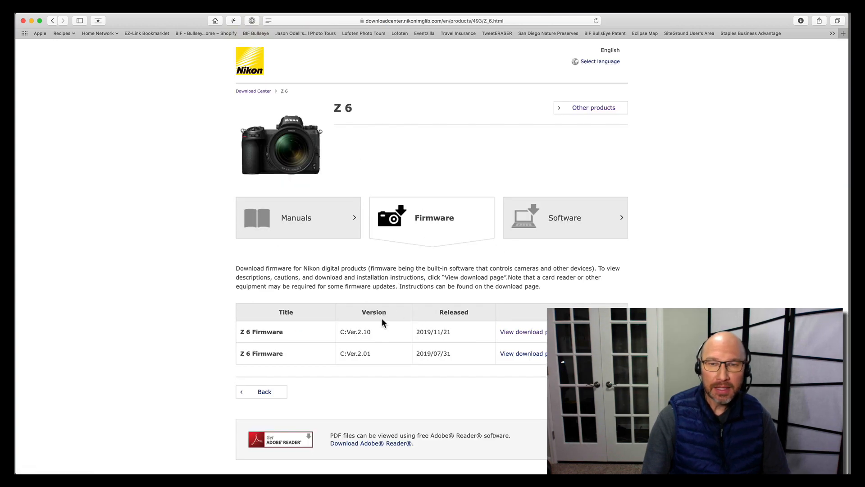
{"action": "scroll", "scroll_direction": "down", "scroll_amount": 3}
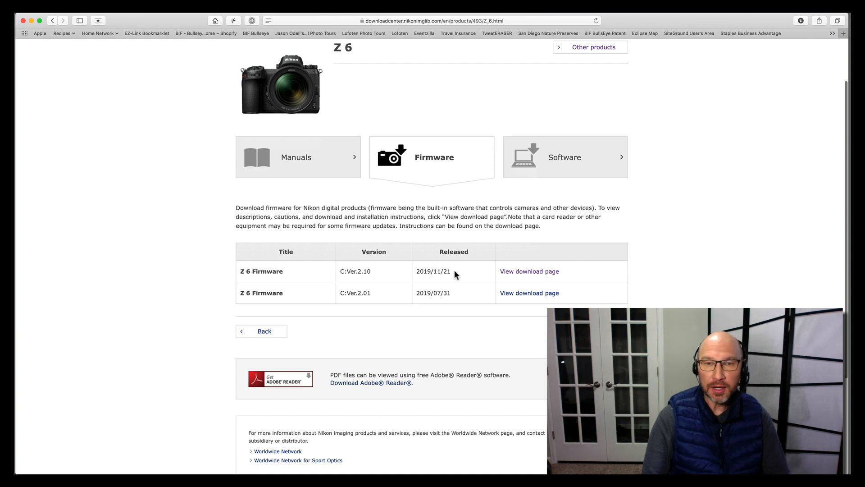
{"action": "mouse_move", "coordinate": [494, 279]}
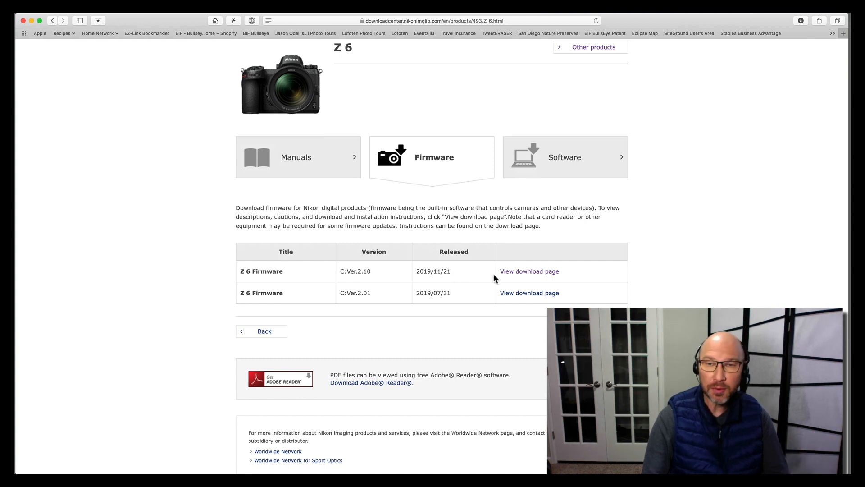
{"action": "left_click", "coordinate": [529, 271]}
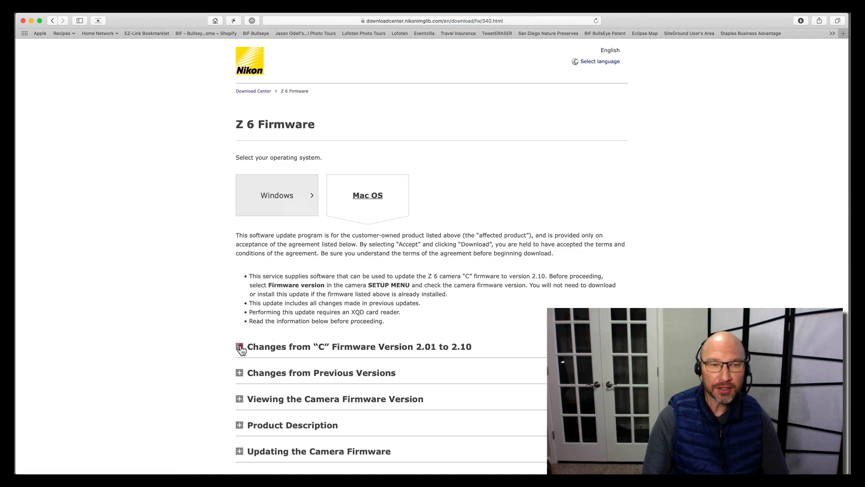
Expand the 2.01-to-2.10 changes and accept the End User License Agreement.
{"action": "left_click", "coordinate": [240, 346]}
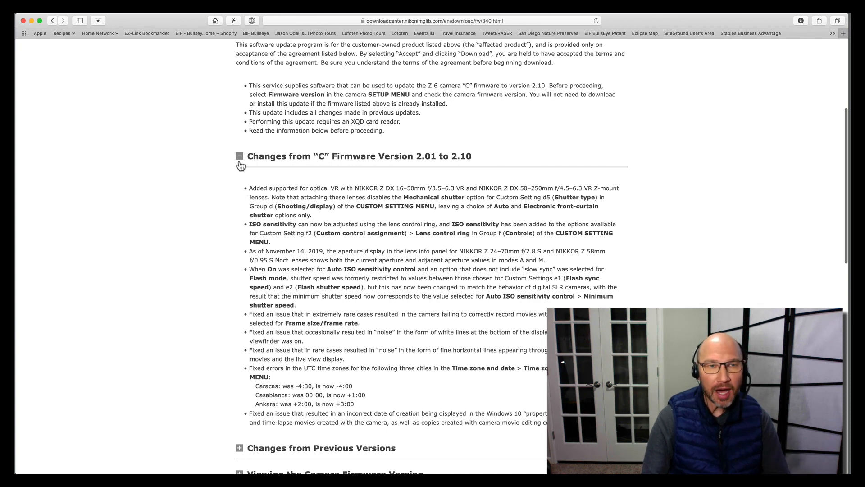
{"action": "mouse_move", "coordinate": [286, 191]}
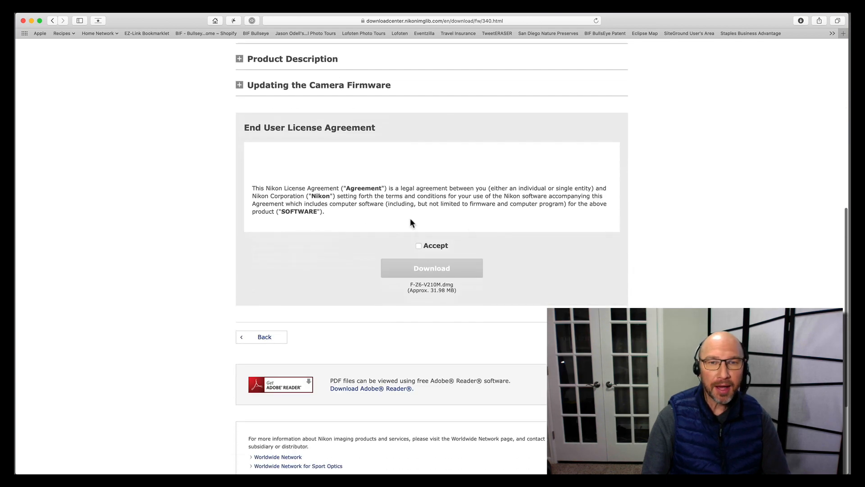
{"action": "left_click", "coordinate": [418, 245]}
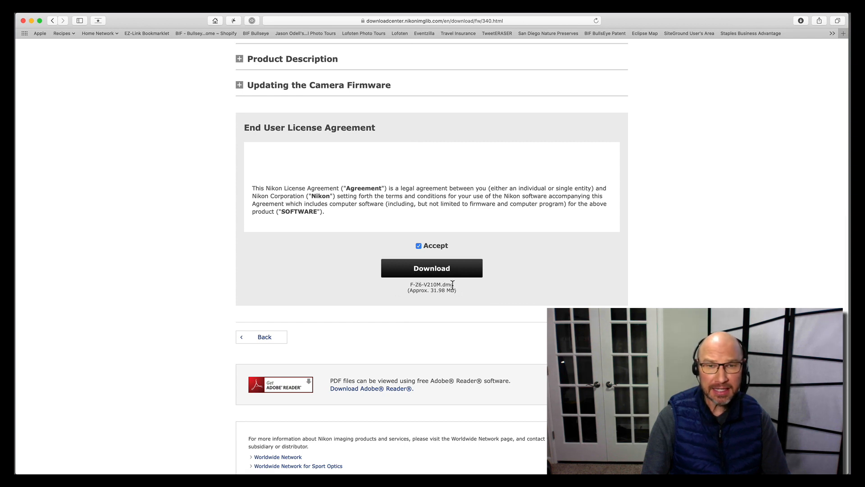
{"action": "mouse_move", "coordinate": [377, 292]}
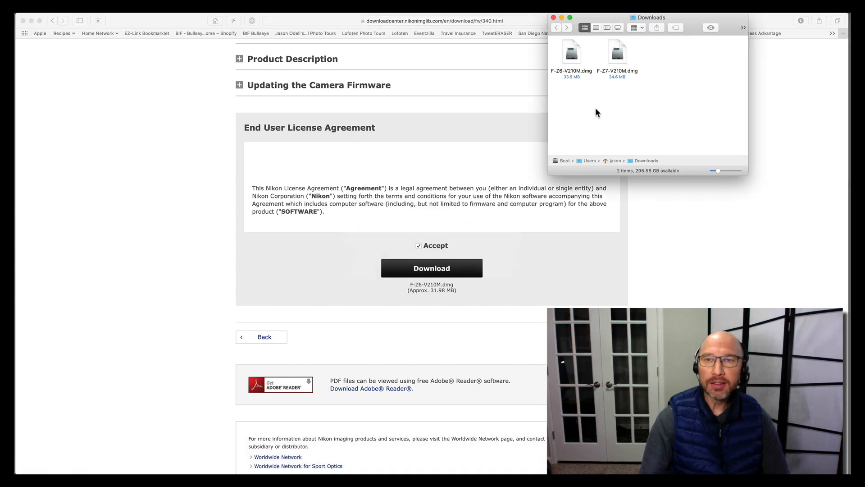
Mount F-Z6-V210M.dmg from Downloads and show its Z6Update folder as larger icons.
{"action": "left_click_drag", "start_coordinate": [648, 17], "coordinate": [618, 24]}
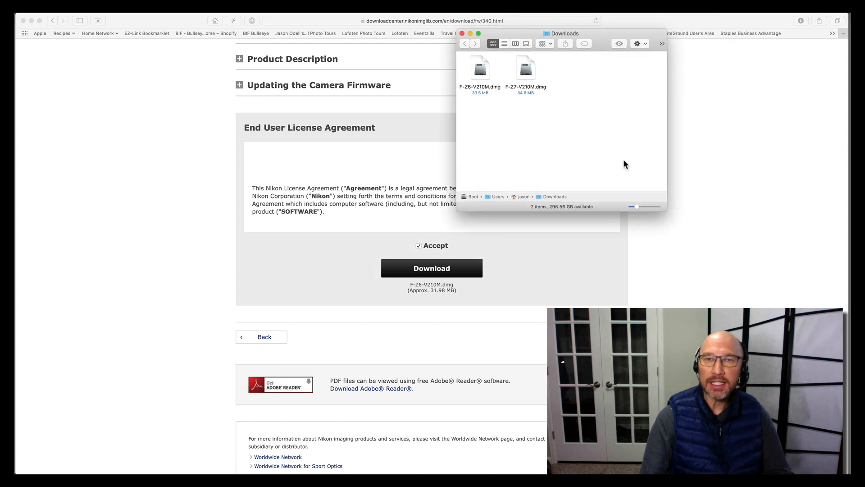
{"action": "mouse_move", "coordinate": [541, 73]}
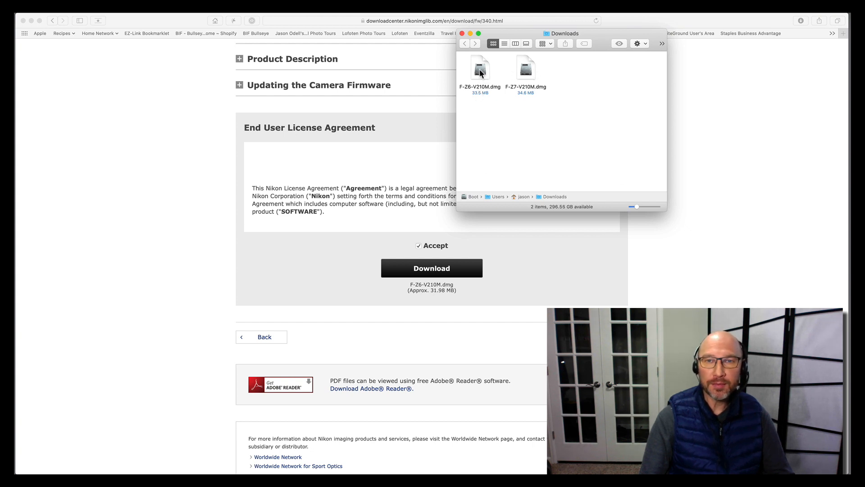
{"action": "double_click", "coordinate": [479, 68]}
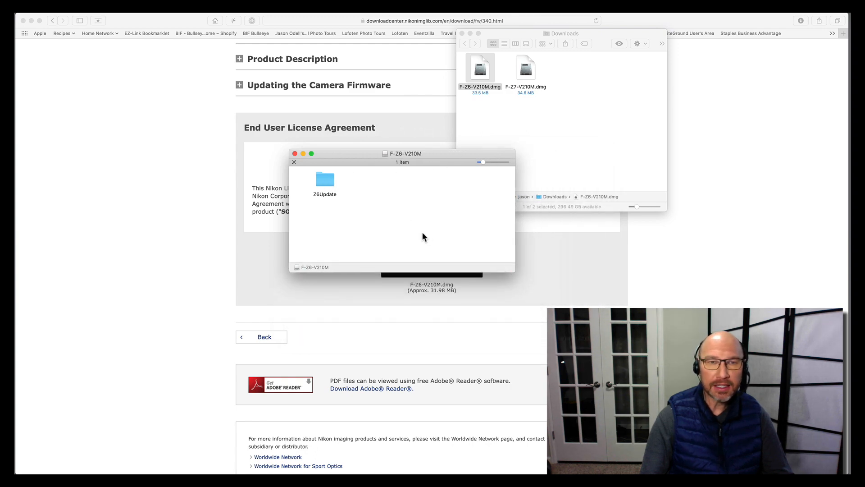
{"action": "left_click_drag", "start_coordinate": [481, 161], "coordinate": [490, 162]}
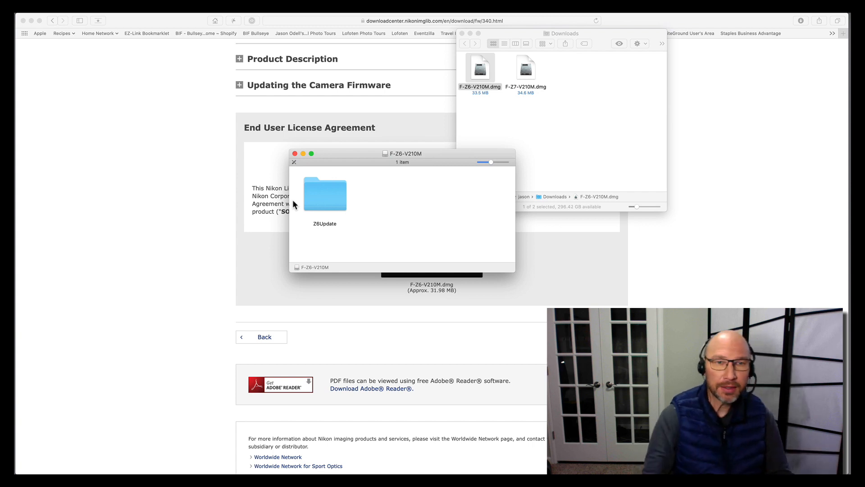
{"action": "mouse_move", "coordinate": [292, 231]}
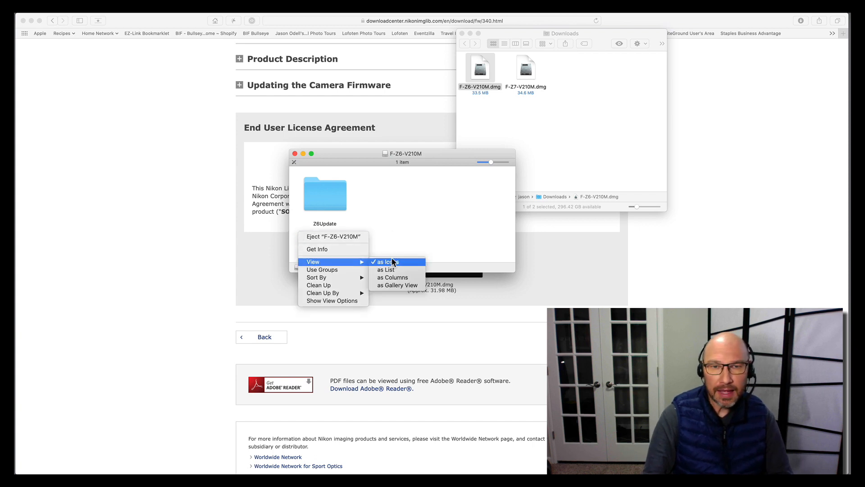
{"action": "left_click", "coordinate": [269, 217]}
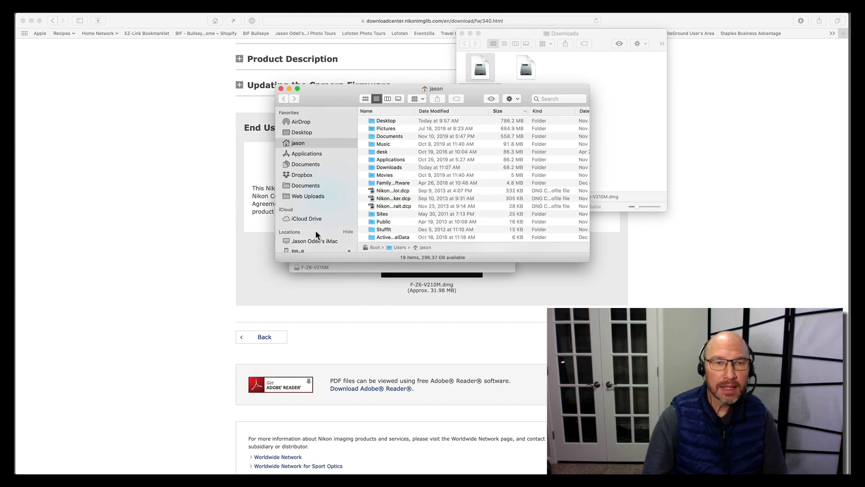
Show the NIKON Z 6 card as icons and open the Z6Update folder in the disk image.
{"action": "scroll", "scroll_direction": "down", "scroll_amount": 3}
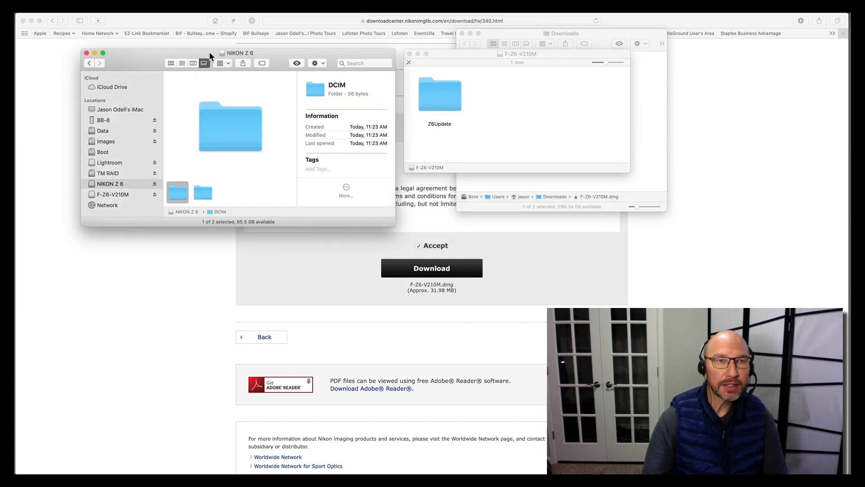
{"action": "left_click", "coordinate": [172, 63]}
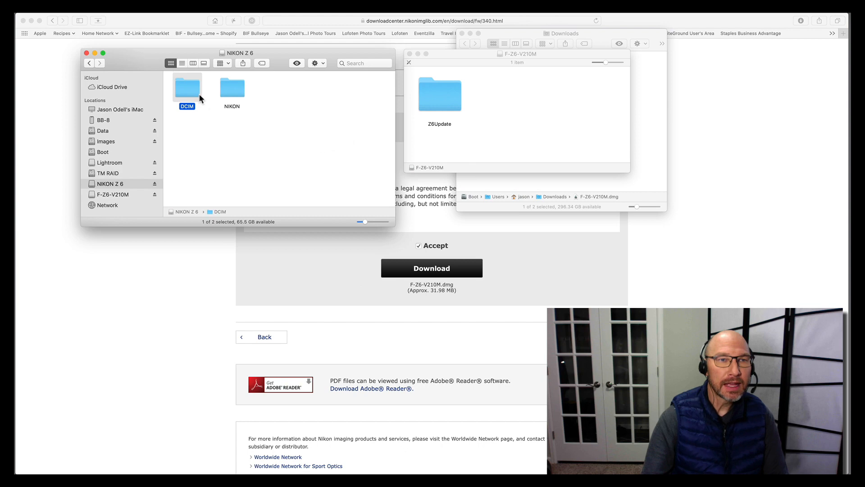
{"action": "left_click", "coordinate": [256, 179]}
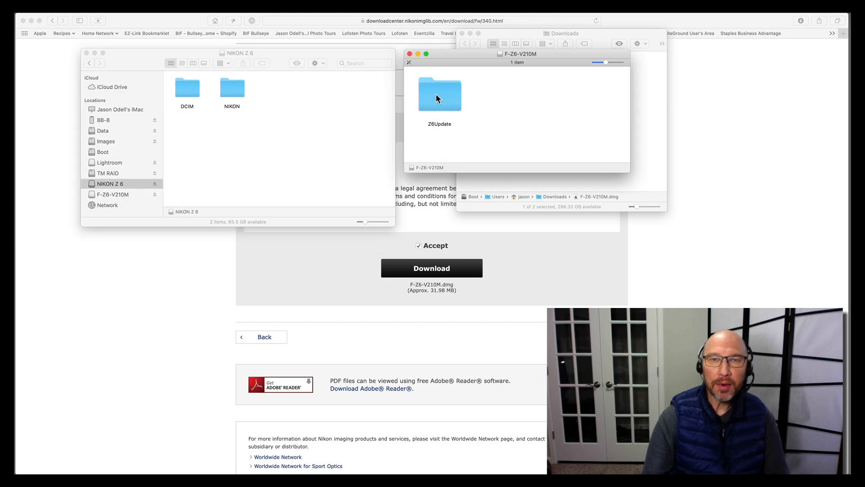
{"action": "double_click", "coordinate": [439, 93]}
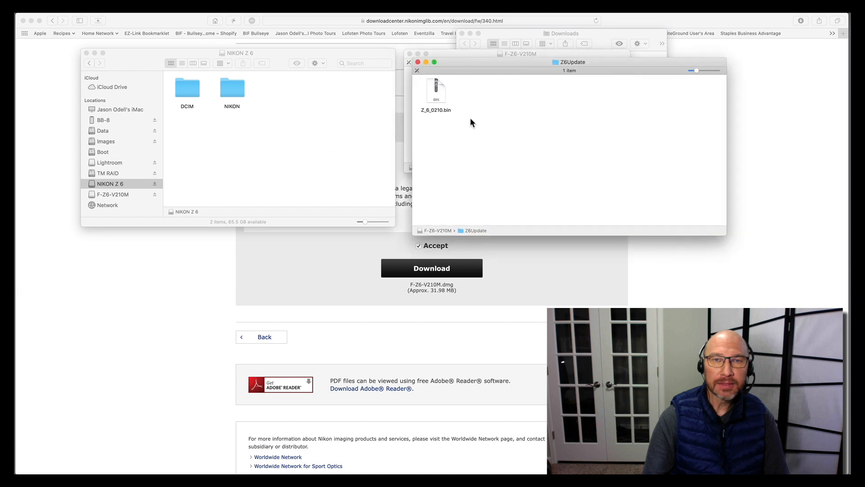
{"action": "mouse_move", "coordinate": [446, 117]}
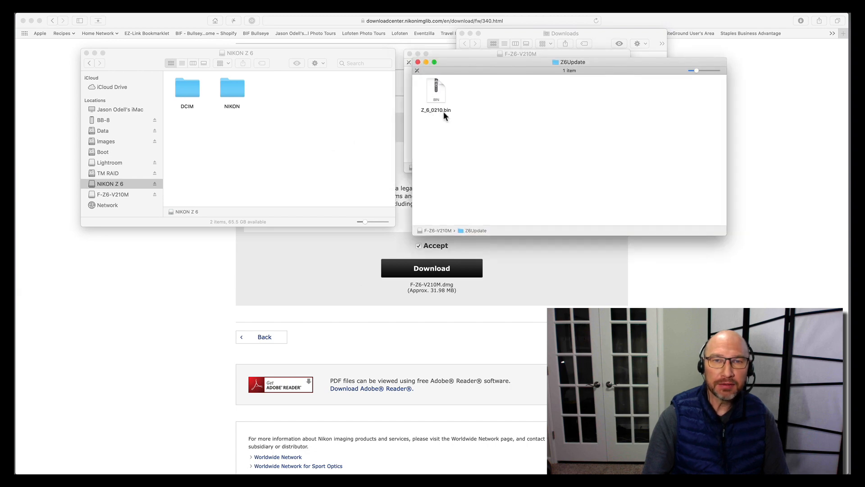
{"action": "mouse_move", "coordinate": [442, 97]}
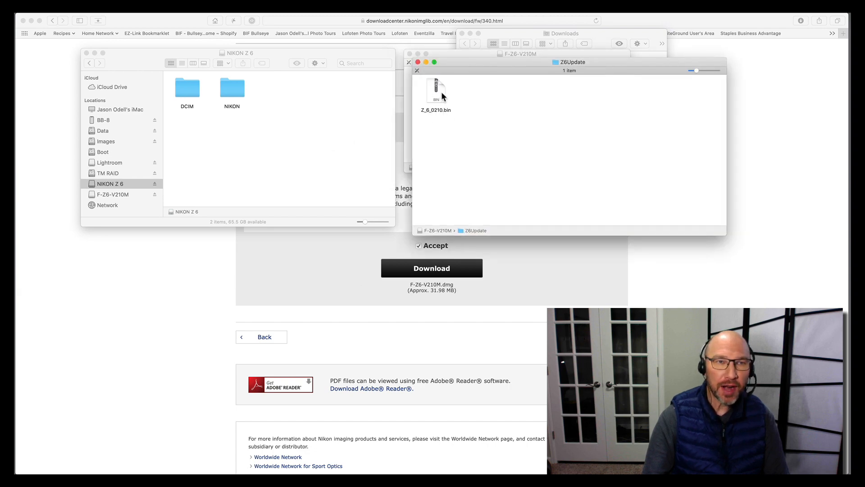
Drag Z_6_0210.bin onto the root of the NIKON Z 6 memory card.
{"action": "left_click_drag", "start_coordinate": [438, 91], "coordinate": [205, 152]}
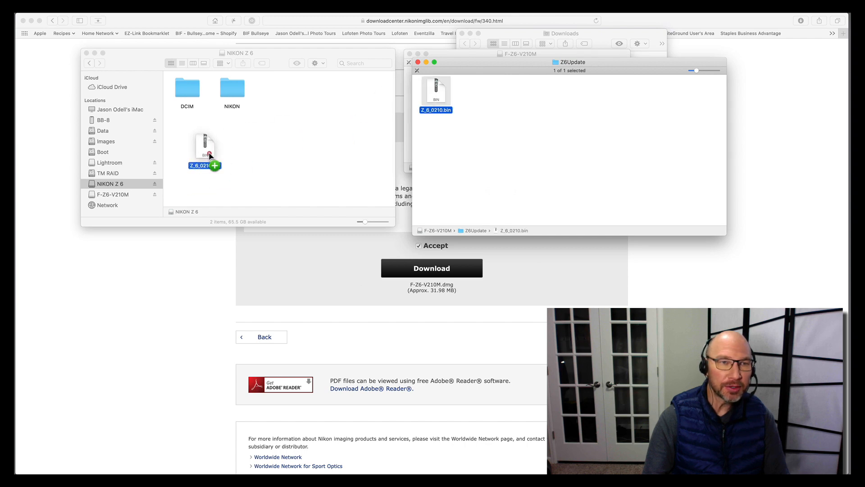
{"action": "left_click_drag", "start_coordinate": [436, 93], "coordinate": [224, 151]}
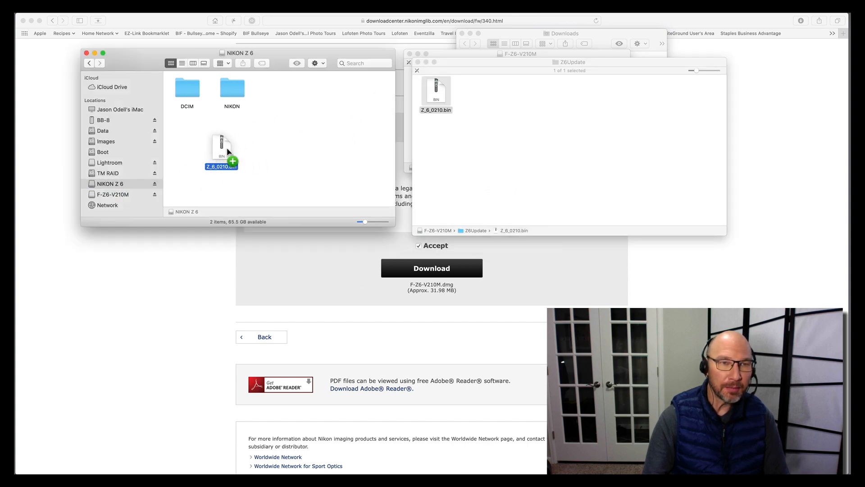
{"action": "left_click_drag", "start_coordinate": [436, 91], "coordinate": [220, 147]}
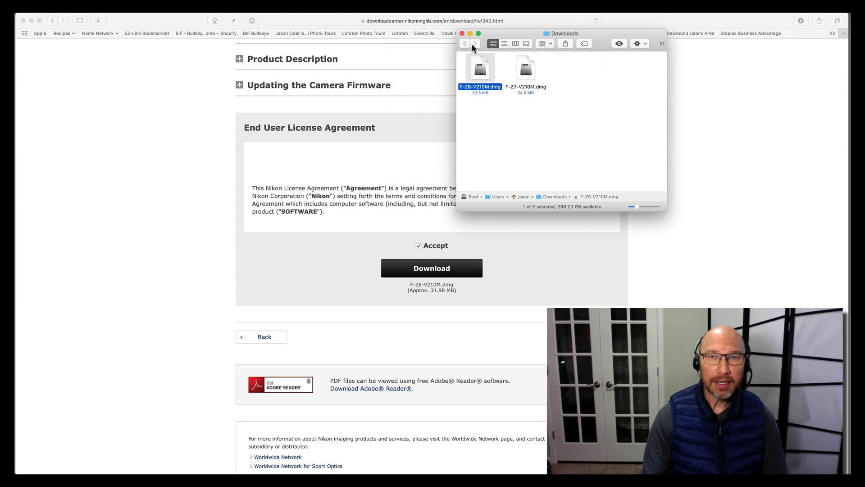
Bring the Nikon Z 6 firmware page in Safari back to the front.
{"action": "left_click", "coordinate": [462, 33]}
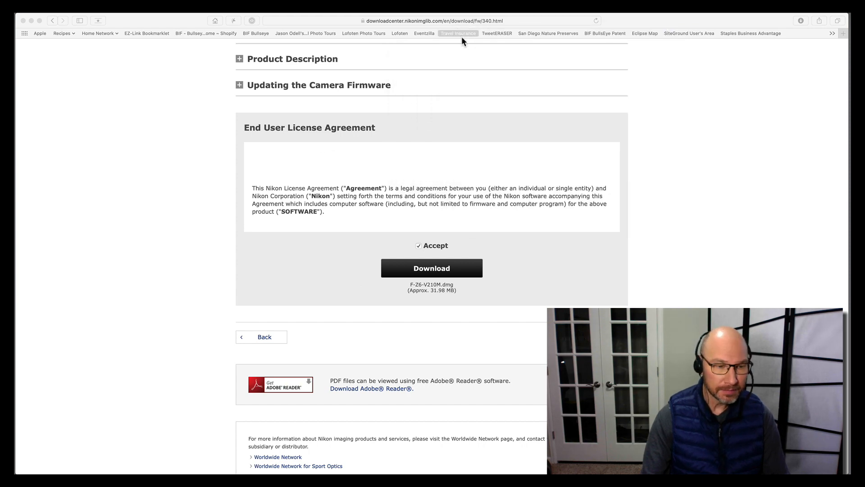
{"action": "mouse_move", "coordinate": [475, 245]}
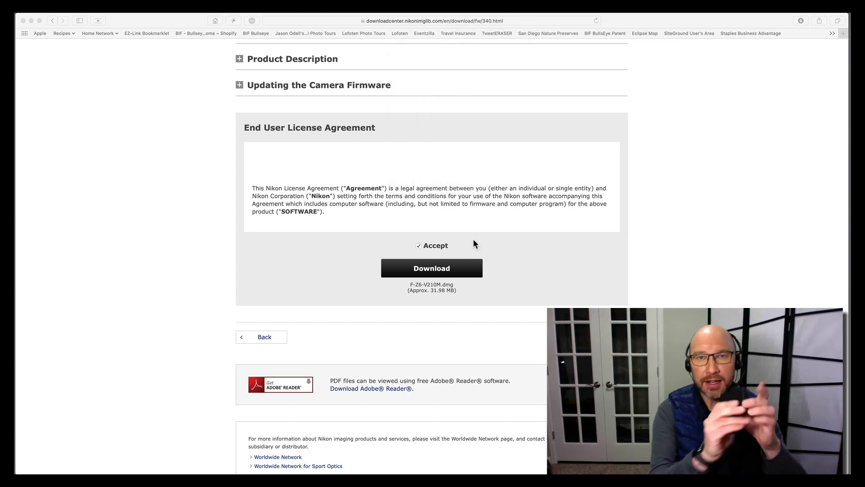